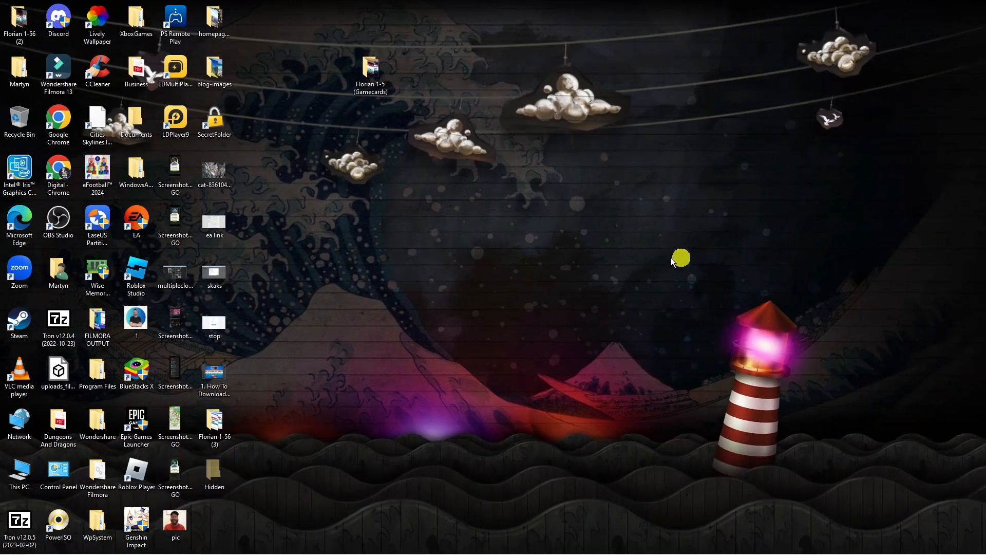
pyautogui.moveTo(493, 286)
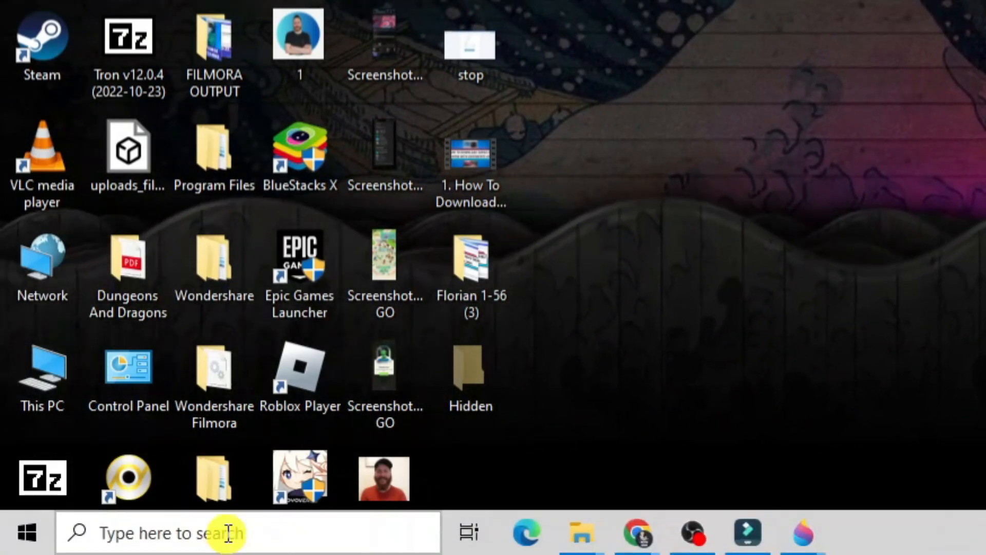
# Step: Search Windows for 'mouse settings' so it appears as the best match
pyautogui.write('mouse settings')
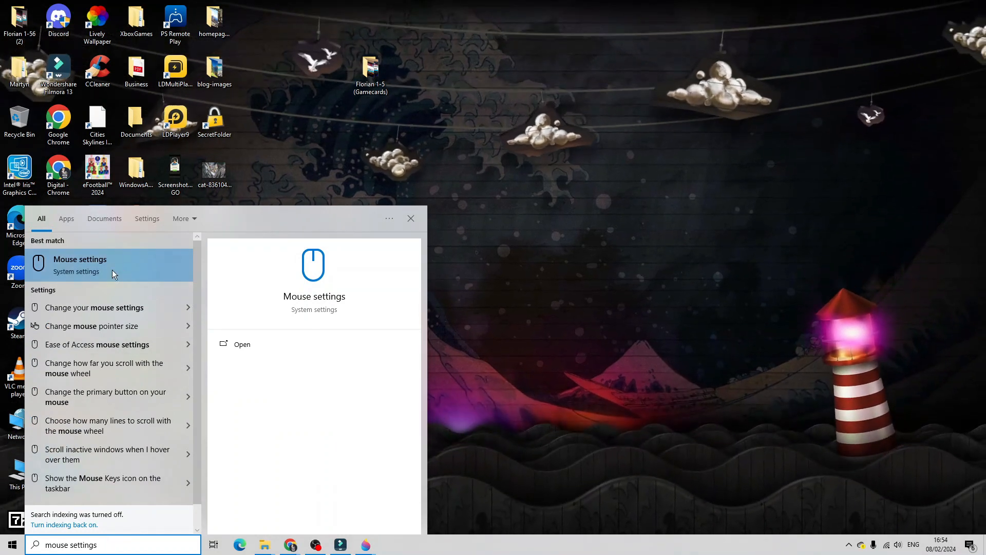
pyautogui.moveTo(133, 260)
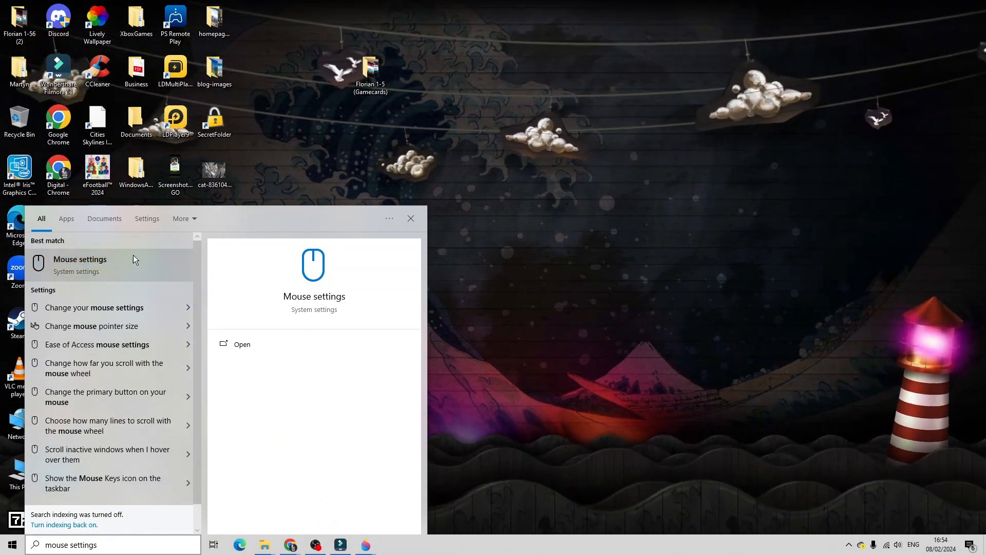
# Step: Go to the Mouse settings page and bring up the classic Mouse Properties dialog via Additional mouse options
pyautogui.click(242, 344)
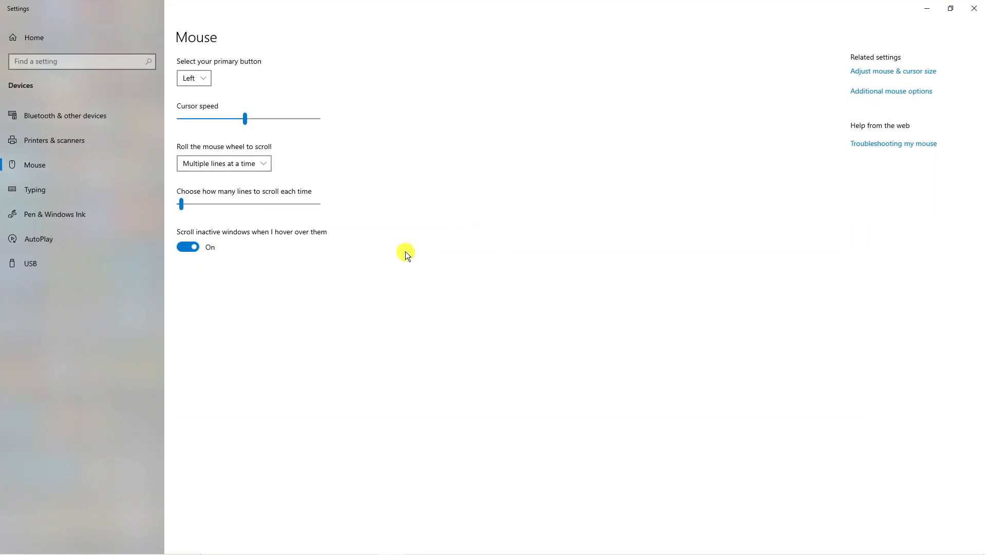
pyautogui.moveTo(510, 200)
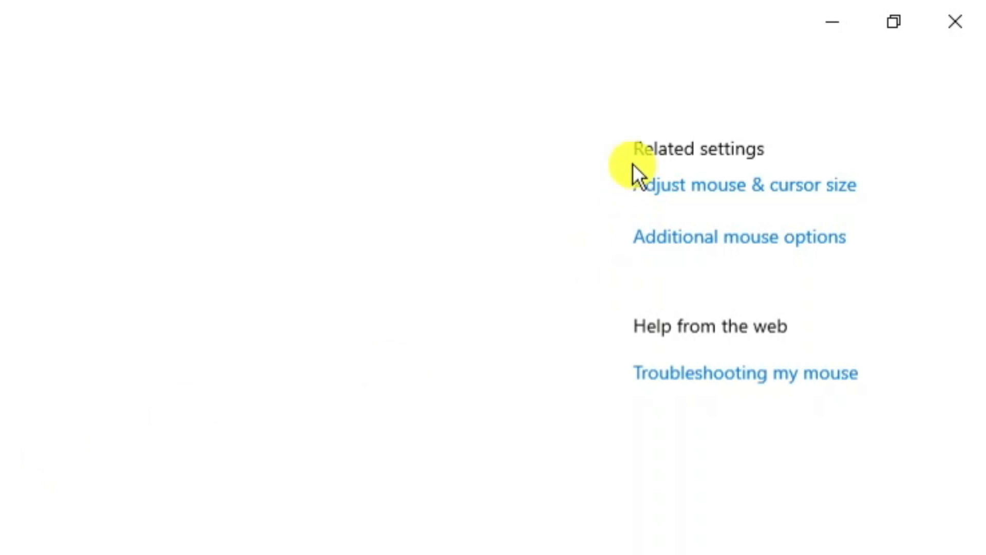
pyautogui.moveTo(679, 154)
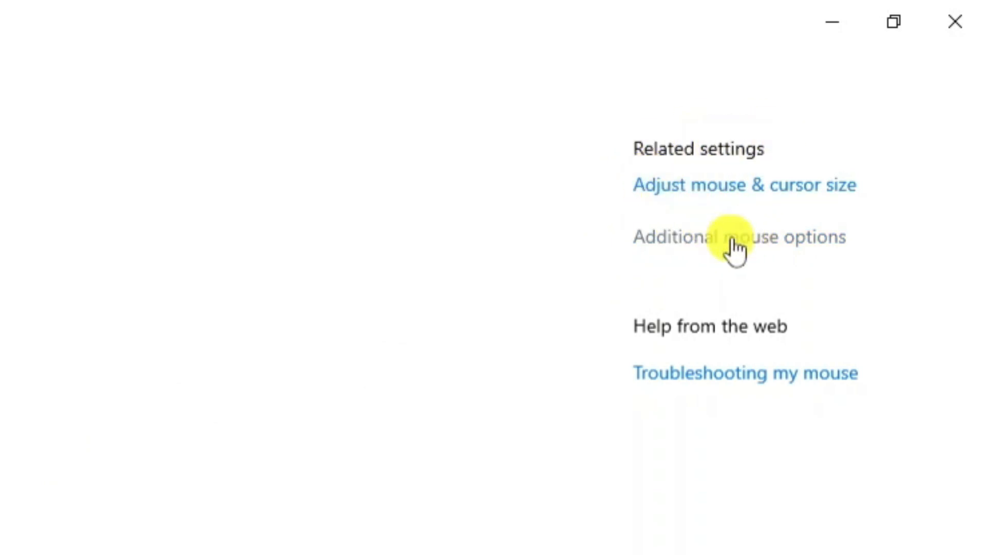
pyautogui.click(739, 237)
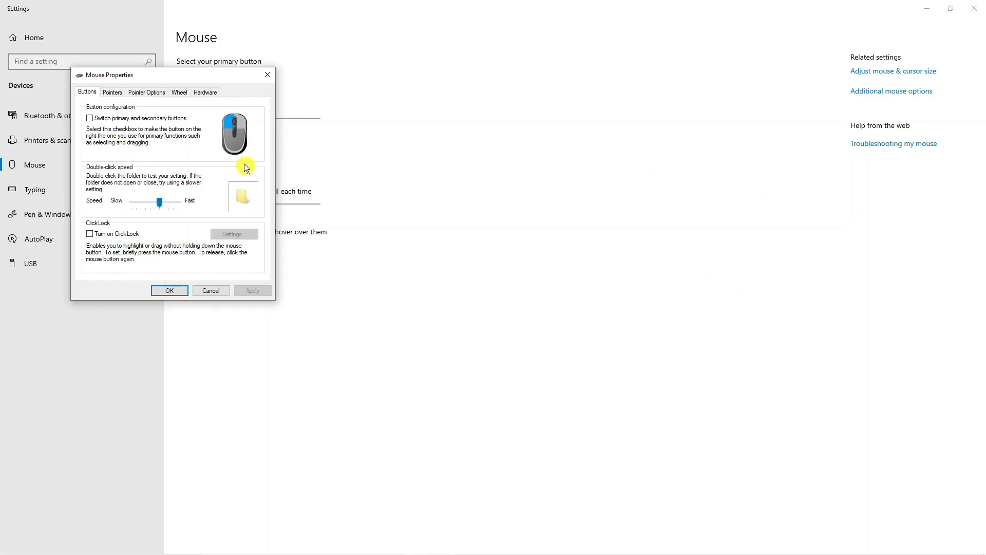
pyautogui.moveTo(142, 104)
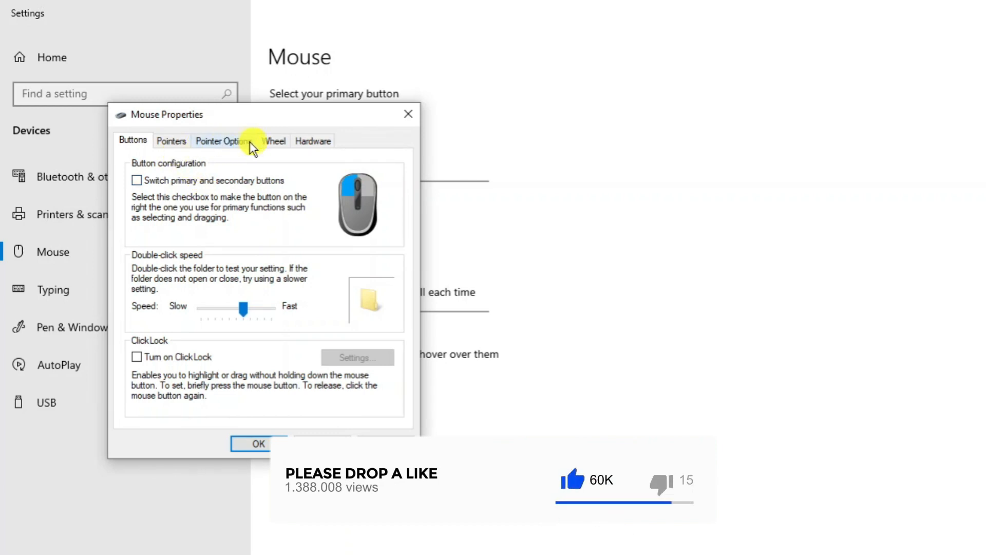
# Step: Under Pointer Options, switch off 'Enhance pointer precision' and confirm with OK
pyautogui.click(223, 140)
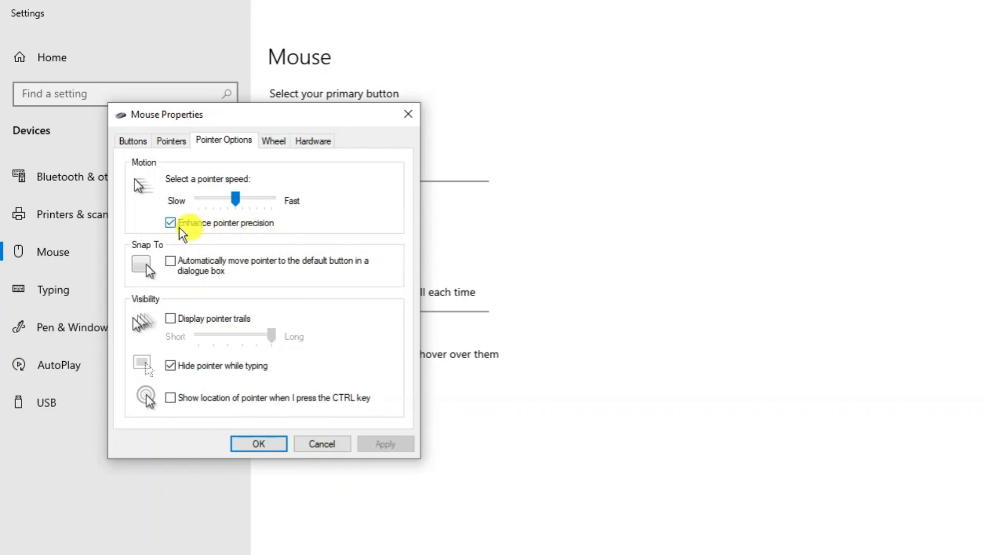
pyautogui.click(170, 223)
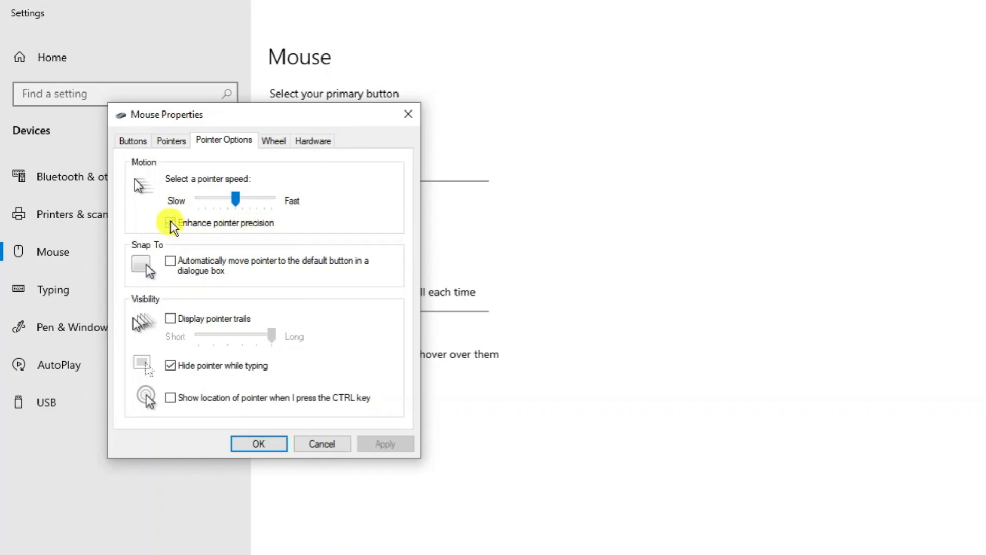
pyautogui.click(171, 222)
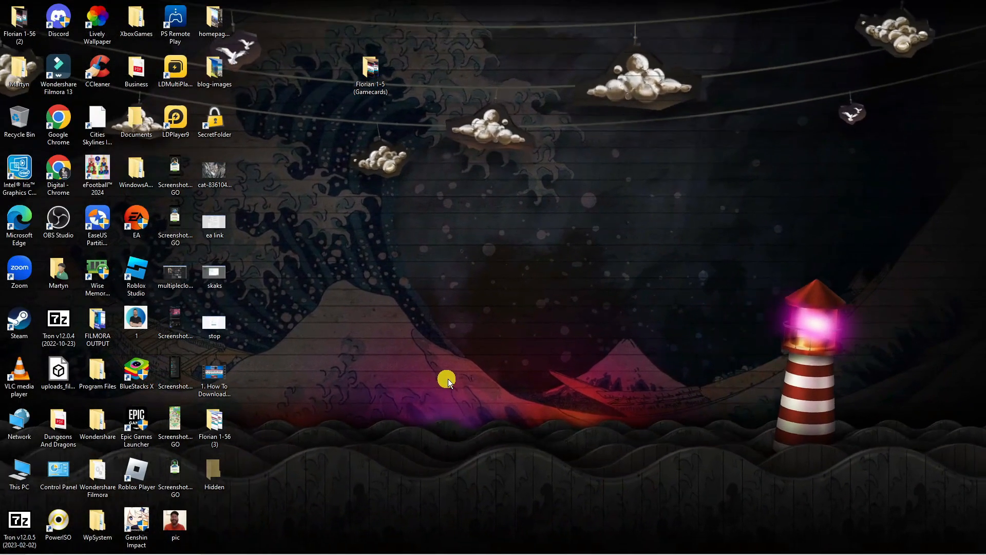
pyautogui.moveTo(408, 541)
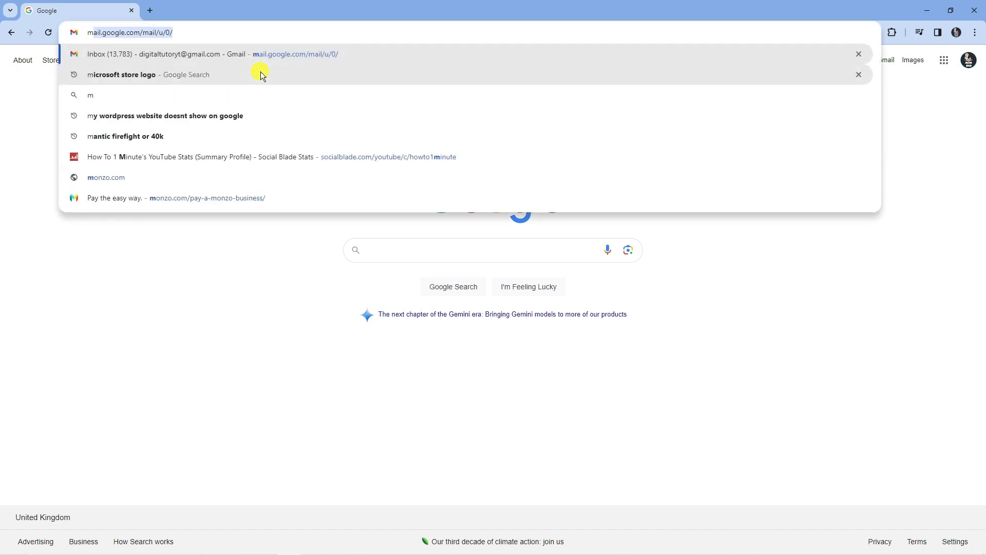
# Step: Navigate Chrome to mouse-sensitivity.com from the address bar
pyautogui.write('mouse-sensitivity')
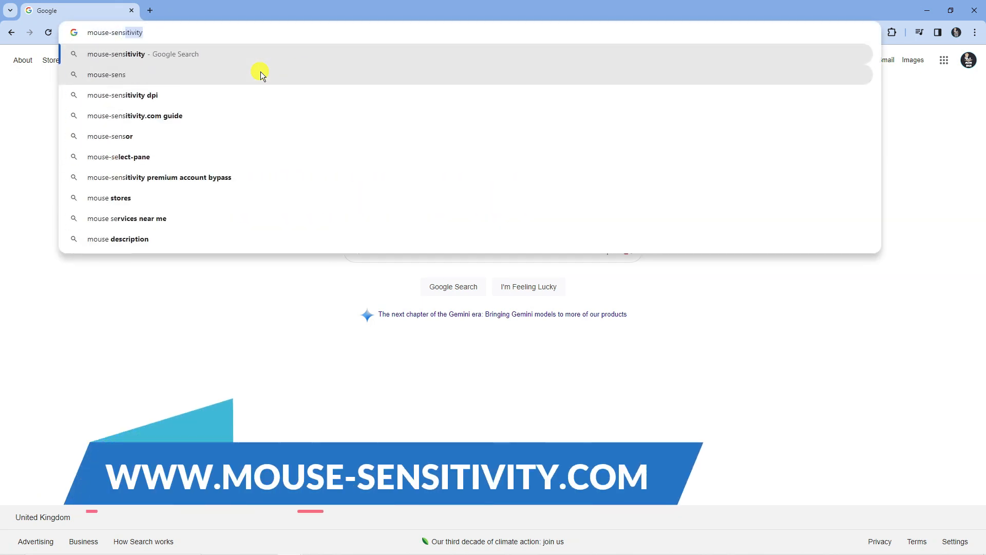
pyautogui.write('.com')
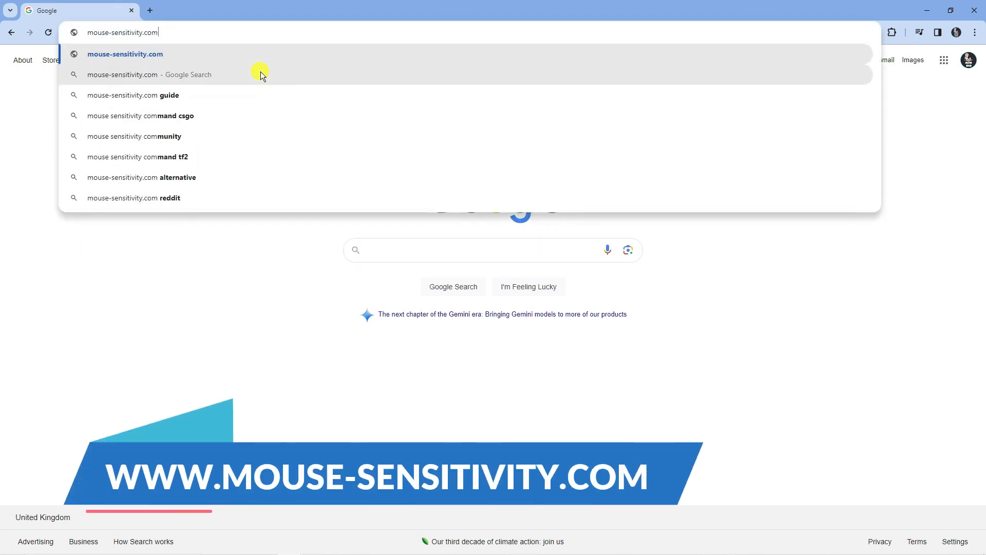
pyautogui.click(124, 54)
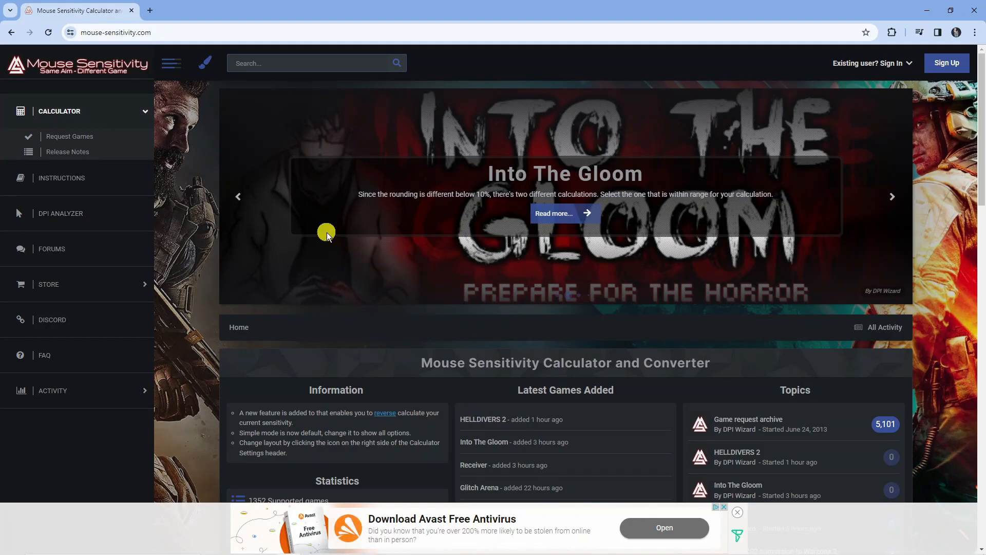
pyautogui.moveTo(200, 269)
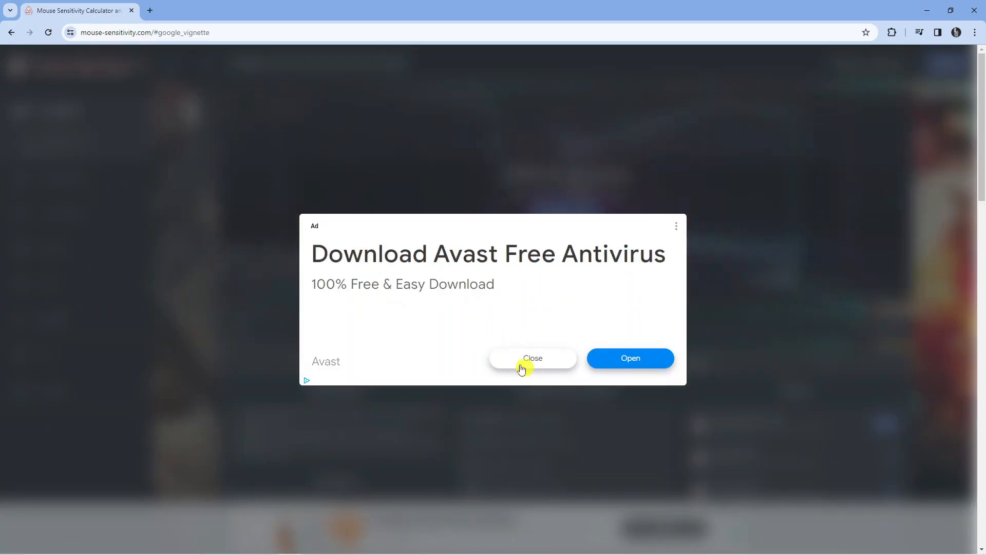
# Step: Dismiss the full-page advert and scroll the DPI Analyzer's measurement fields and ruler into view
pyautogui.click(533, 357)
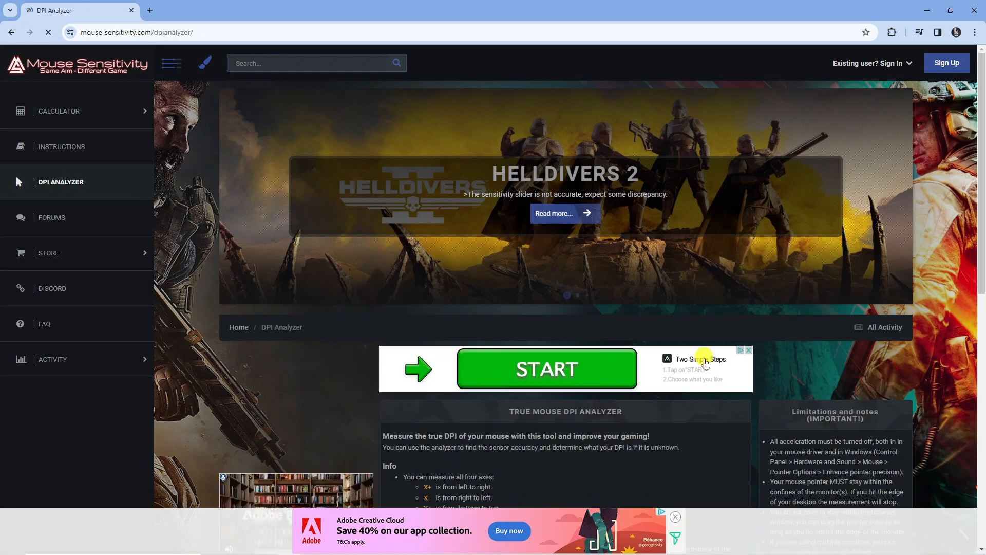
pyautogui.scroll(-3)
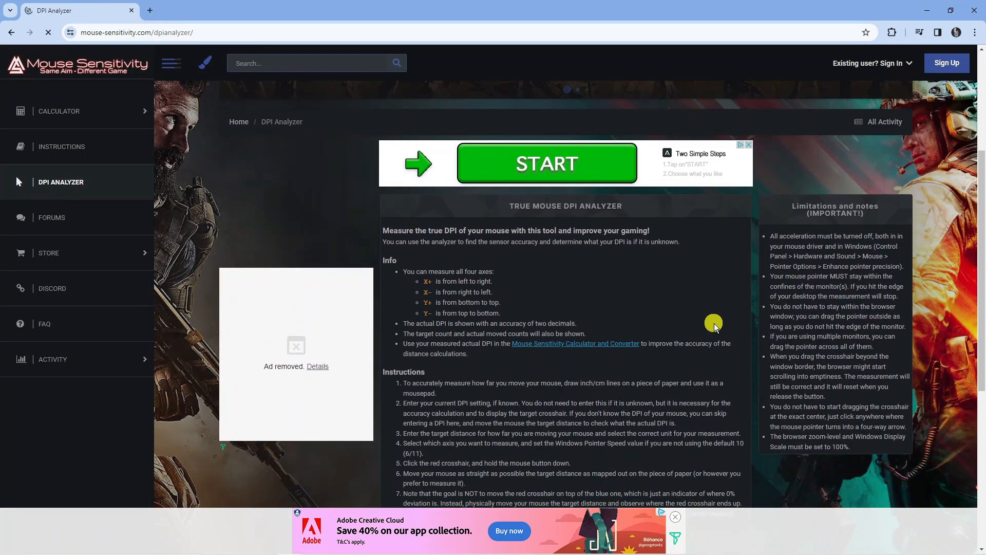
pyautogui.scroll(-3)
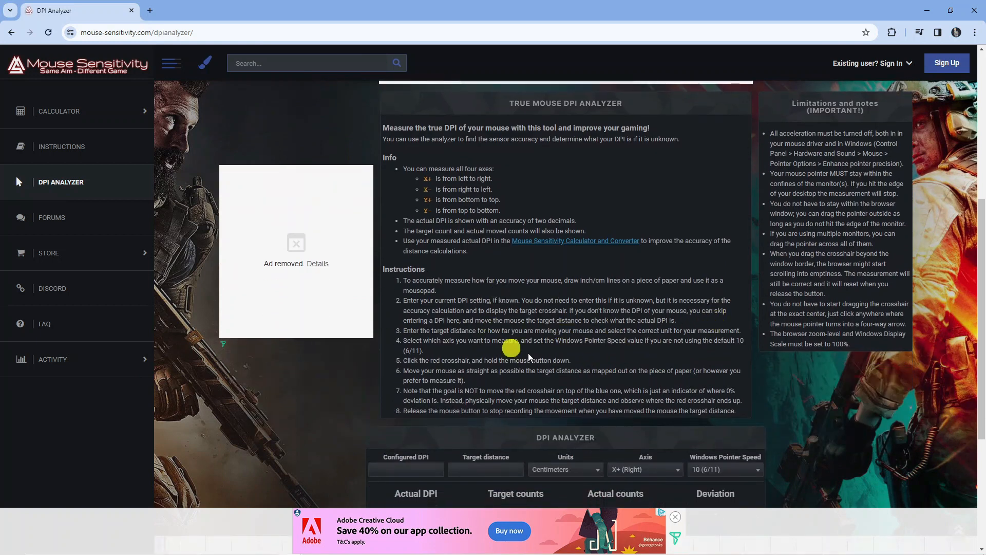
pyautogui.scroll(-3)
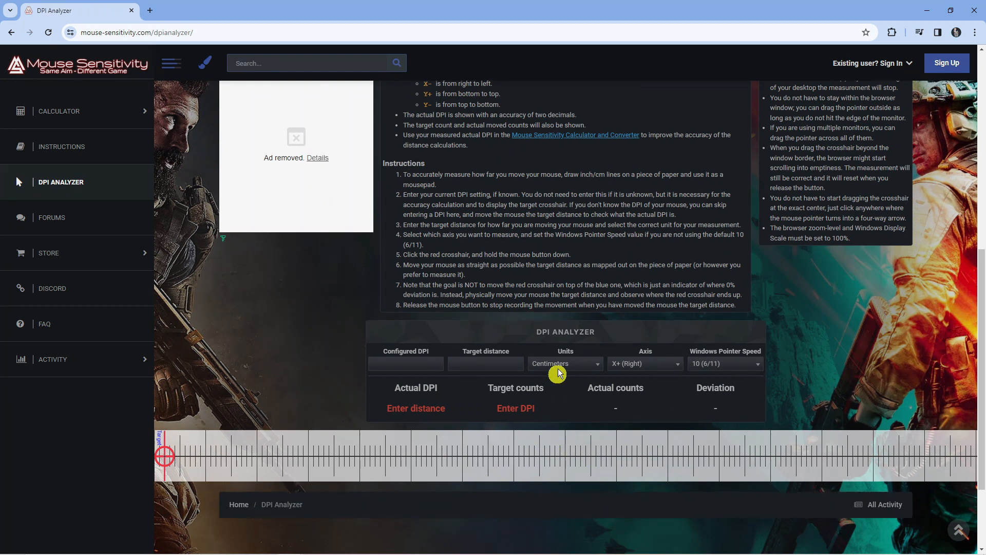
pyautogui.scroll(-3)
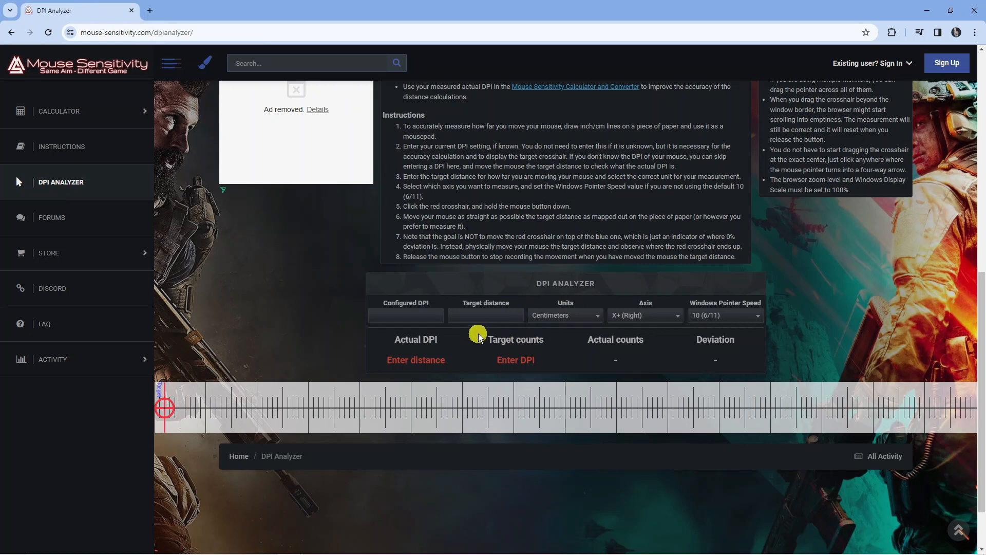
pyautogui.moveTo(486, 326)
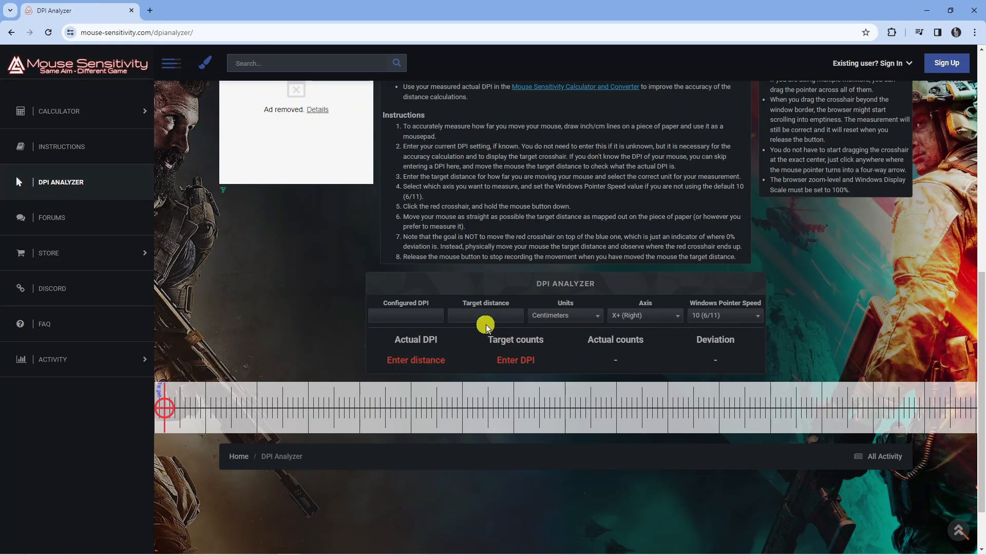
# Step: Set a 1 cm target distance, measure the mouse, and select the resulting 711.20 actual DPI from 280 counts
pyautogui.click(486, 314)
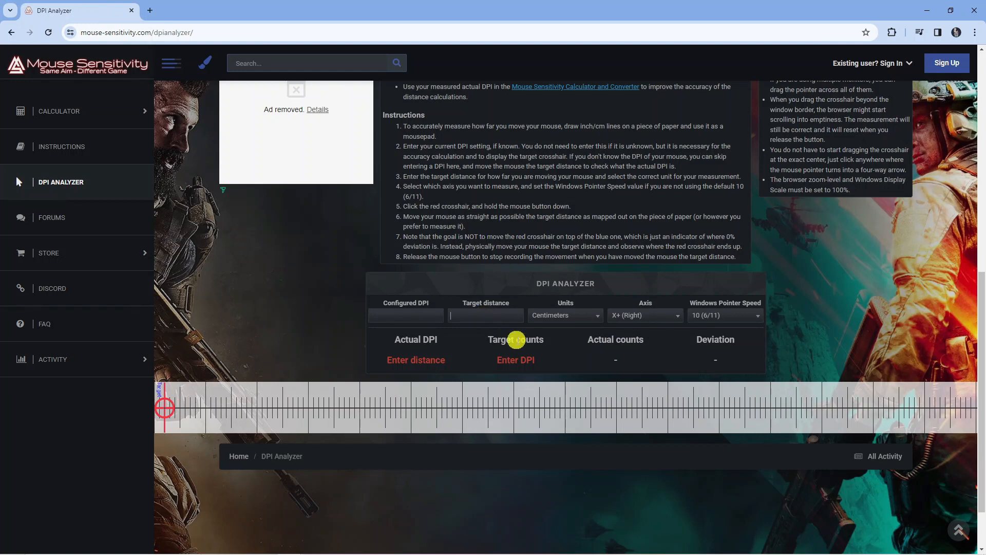
pyautogui.write('1')
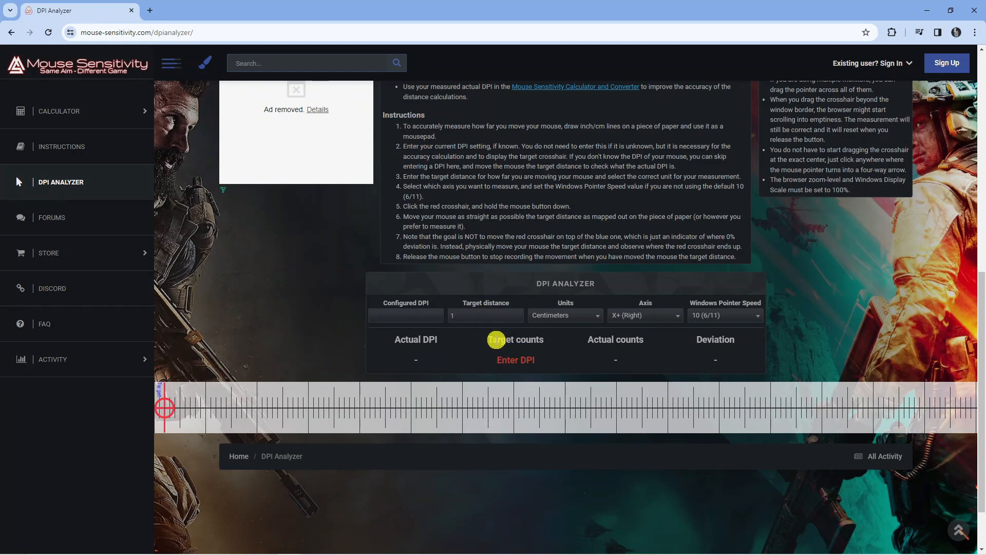
pyautogui.moveTo(361, 382)
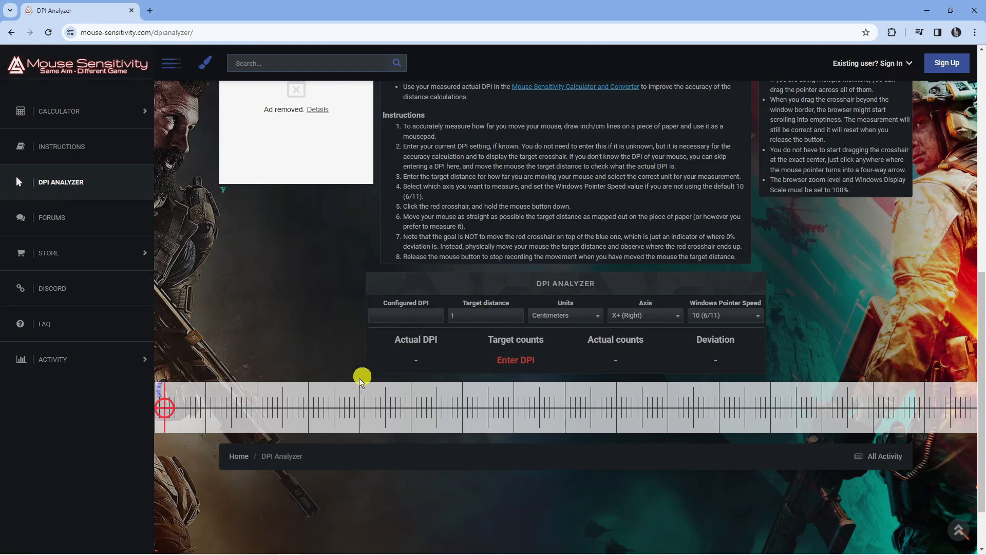
pyautogui.moveTo(263, 412)
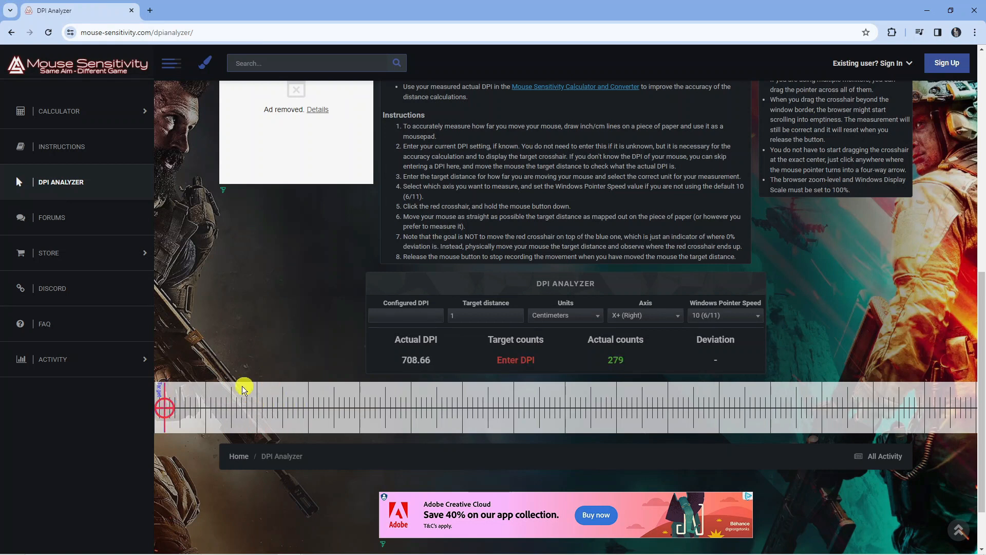
pyautogui.moveTo(164, 408)
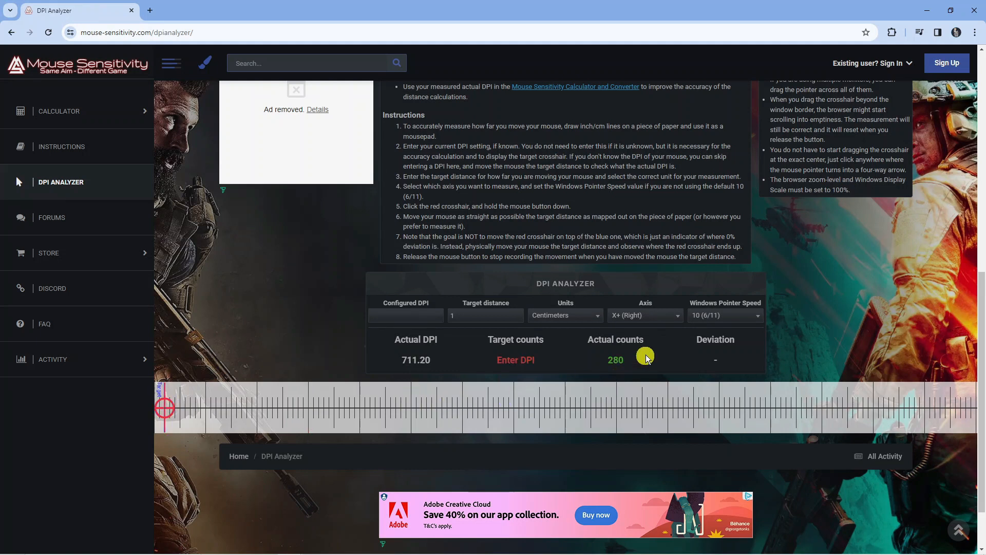
pyautogui.moveTo(444, 333)
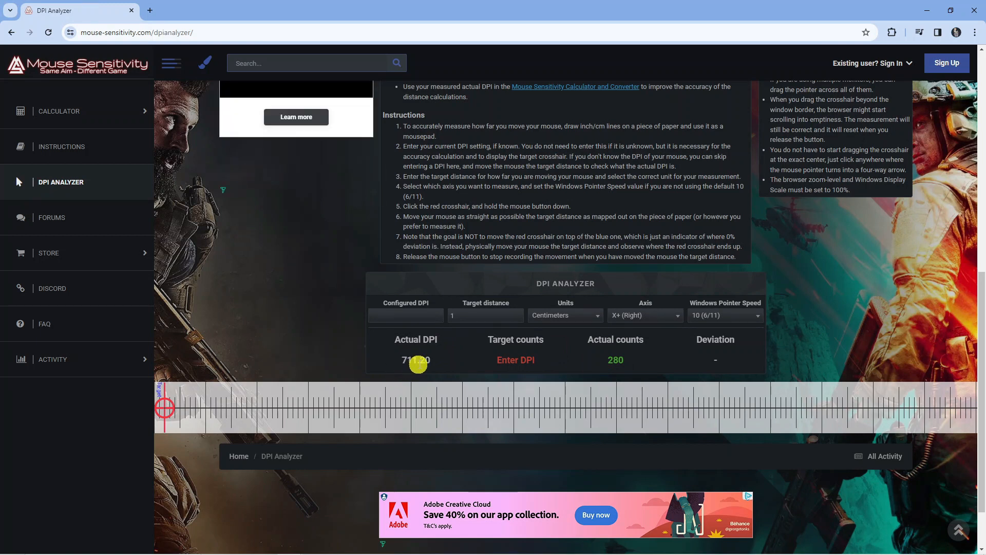
pyautogui.doubleClick(415, 359)
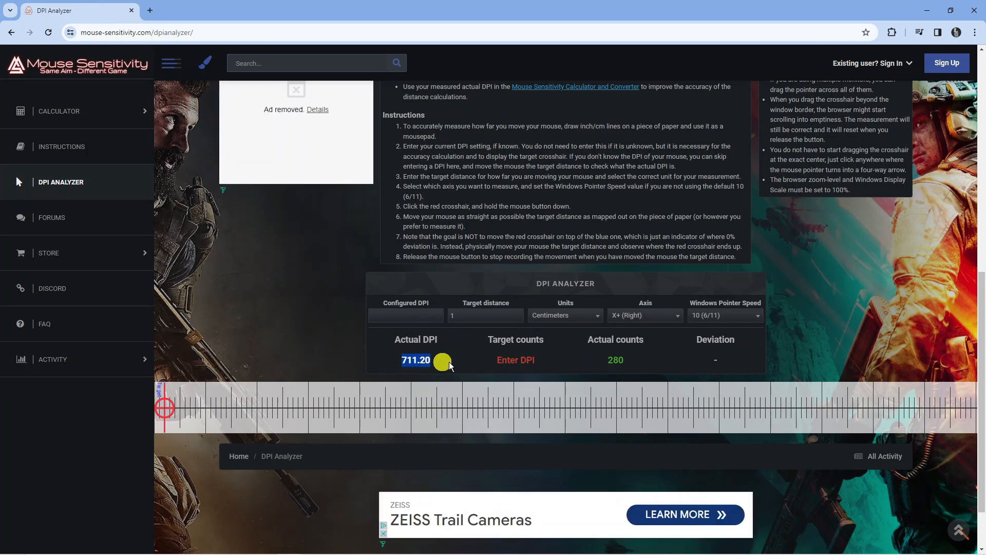
pyautogui.moveTo(477, 359)
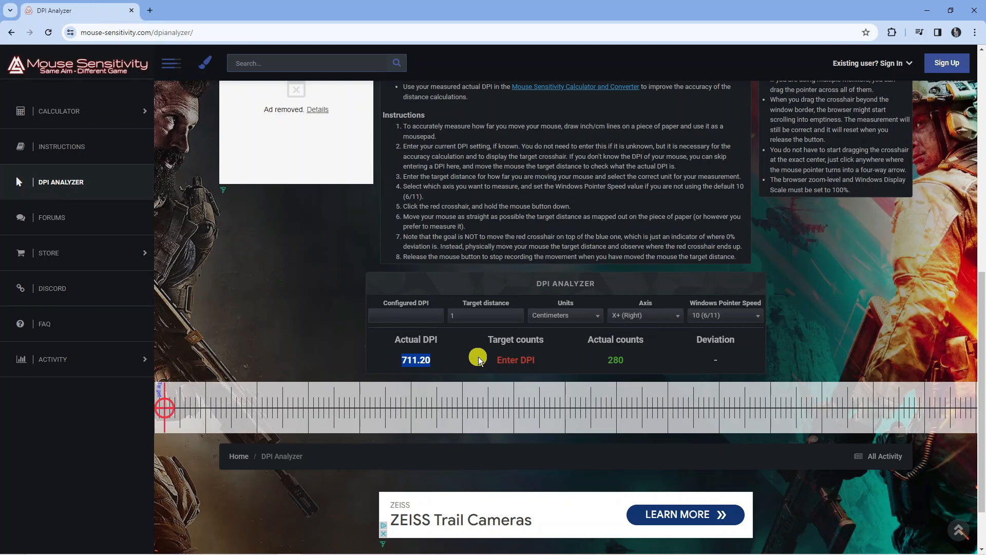